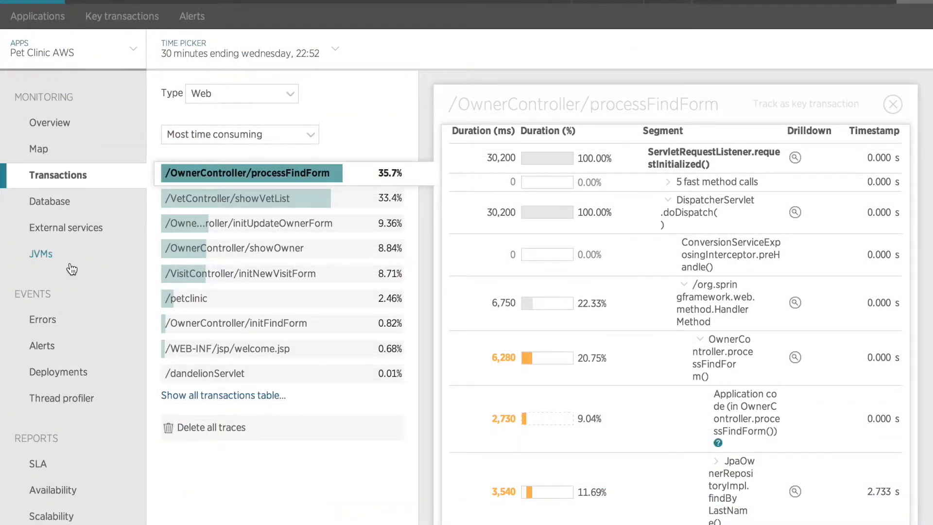
mouse_move(41, 267)
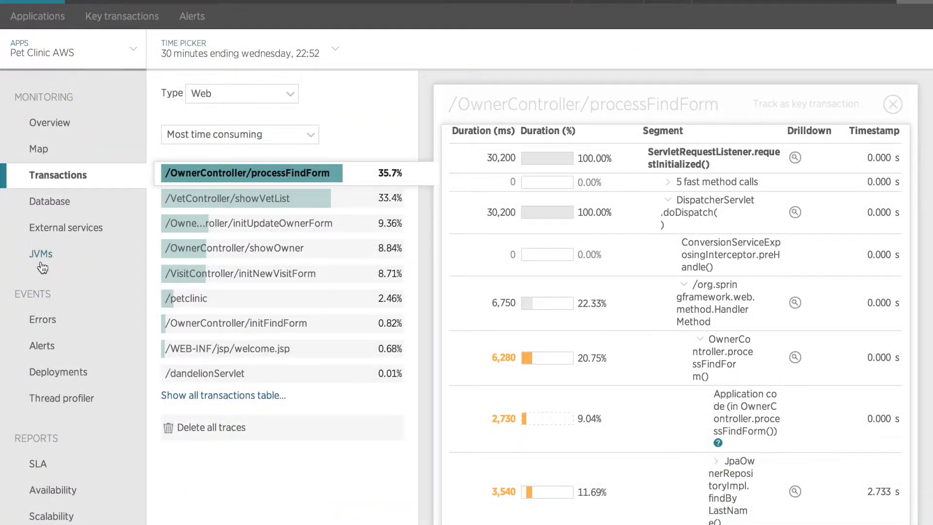
mouse_move(42, 259)
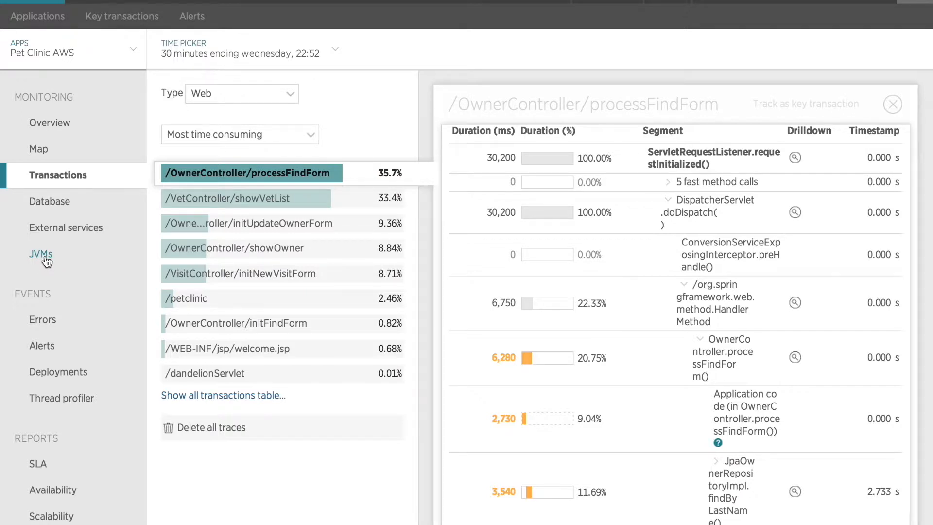
click(41, 254)
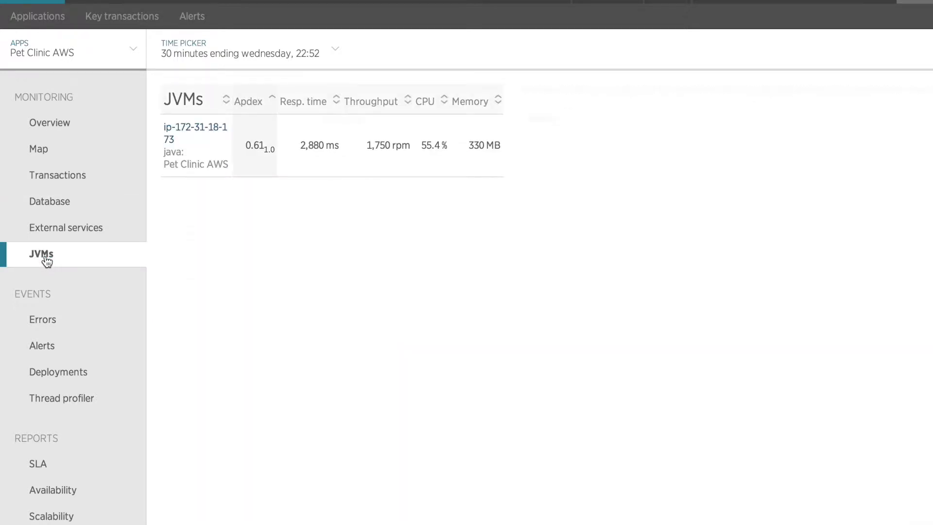
click(195, 145)
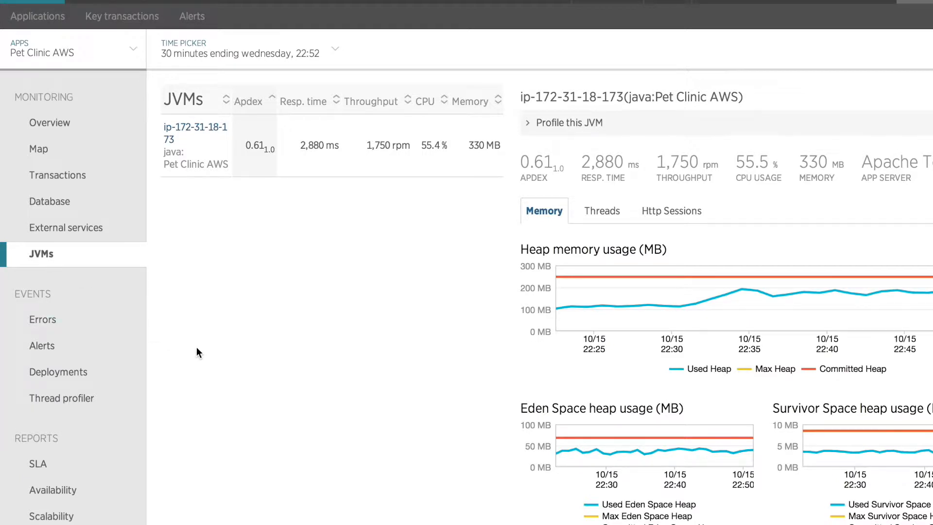
scroll(down, 3)
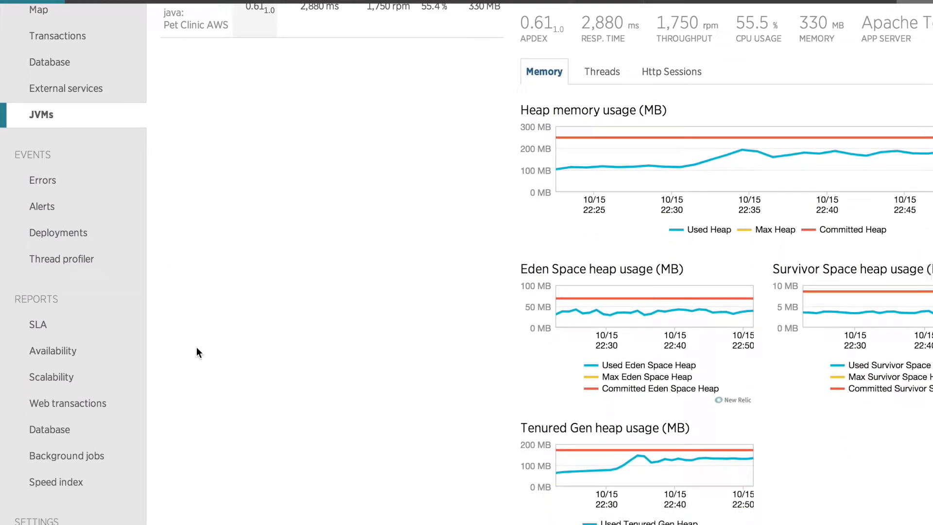
mouse_move(565, 206)
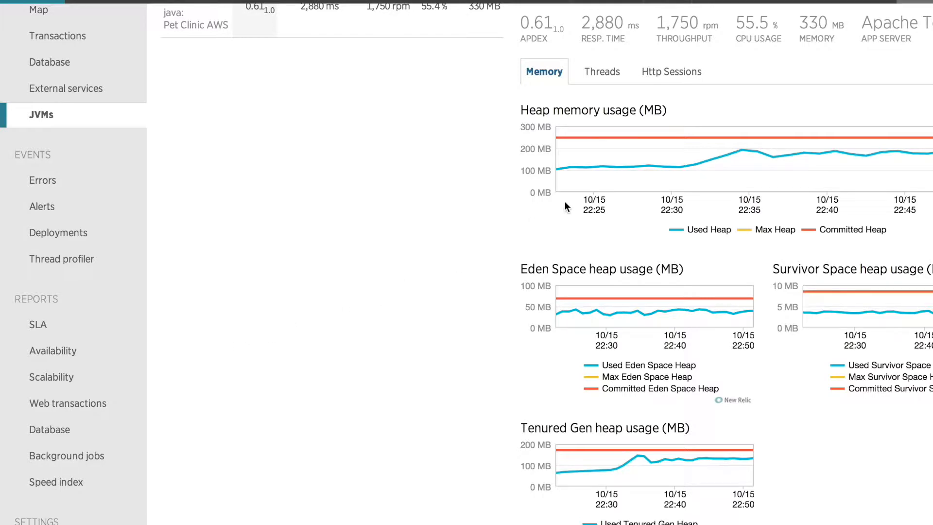
mouse_move(578, 183)
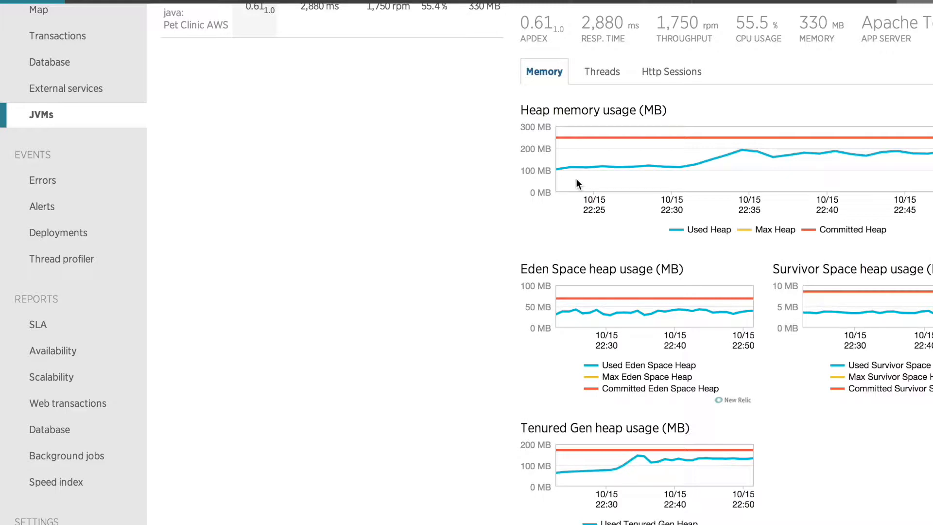
mouse_move(678, 166)
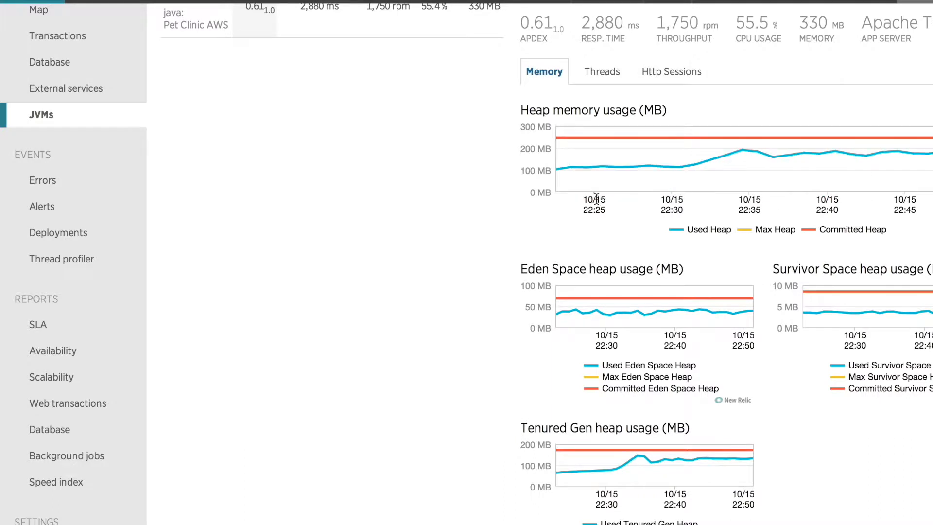
mouse_move(508, 197)
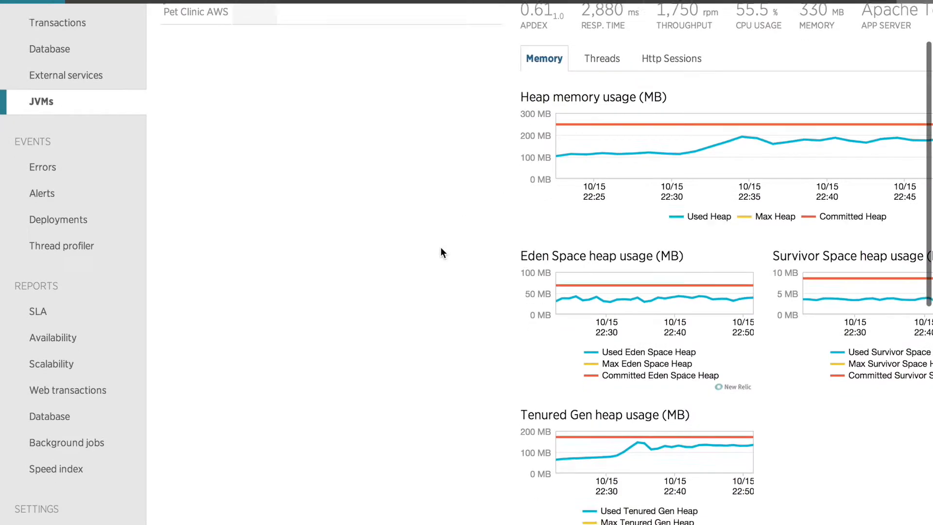
- Scroll down to the garbage collection CPU time chart showing Copy and MarkSweepCompact
scroll(down, 3)
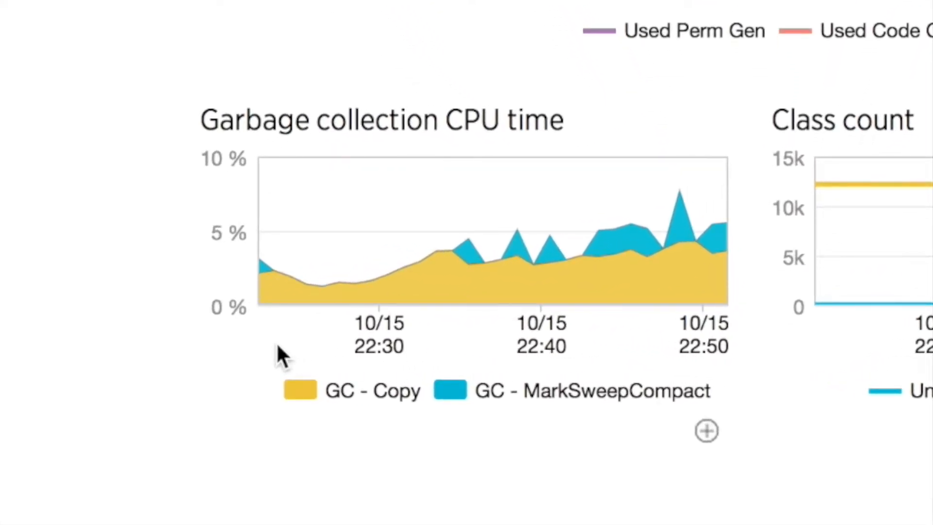
mouse_move(277, 276)
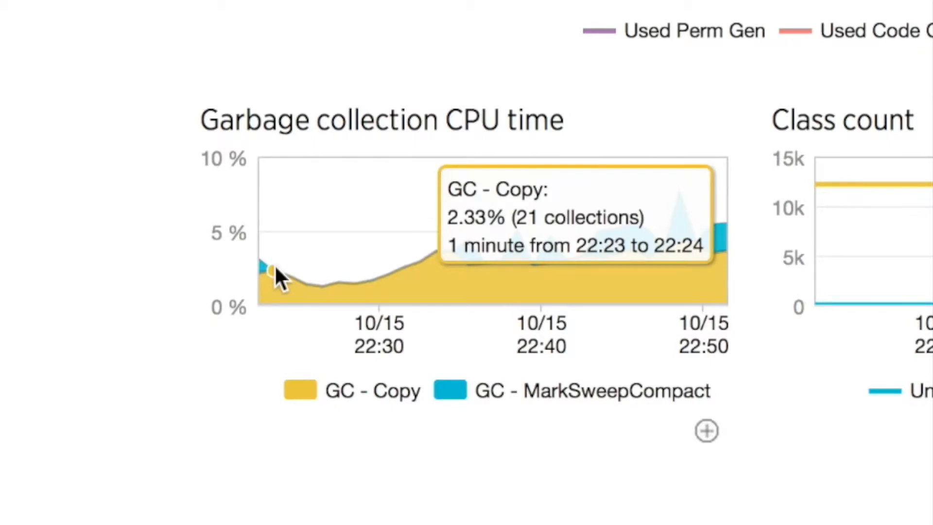
mouse_move(217, 270)
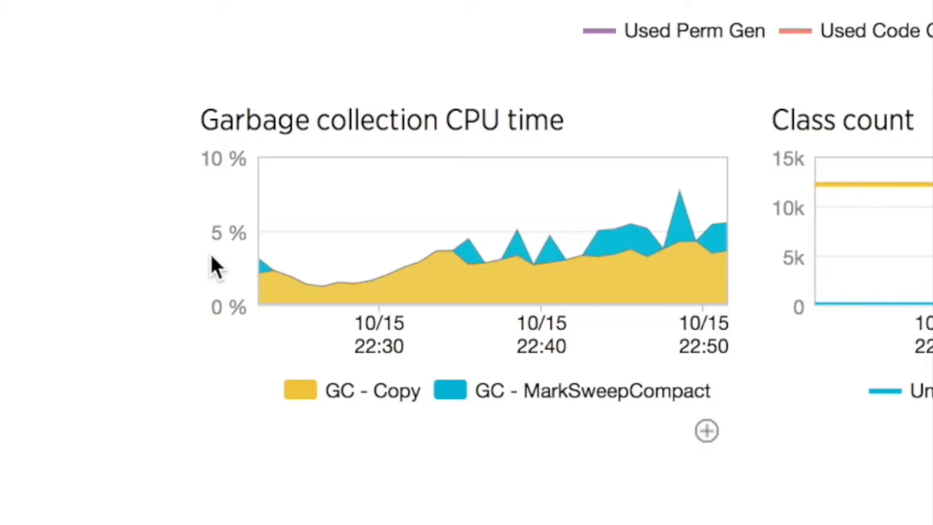
mouse_move(687, 205)
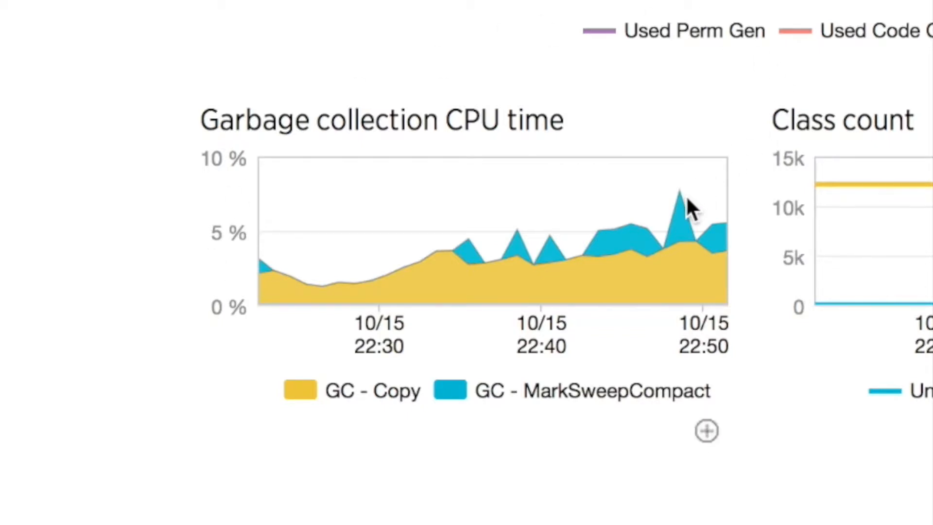
mouse_move(678, 191)
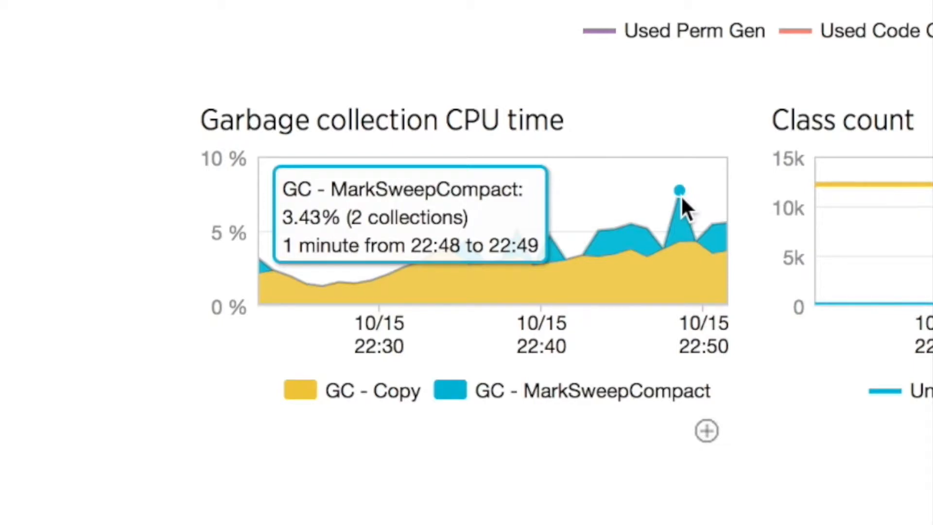
mouse_move(695, 262)
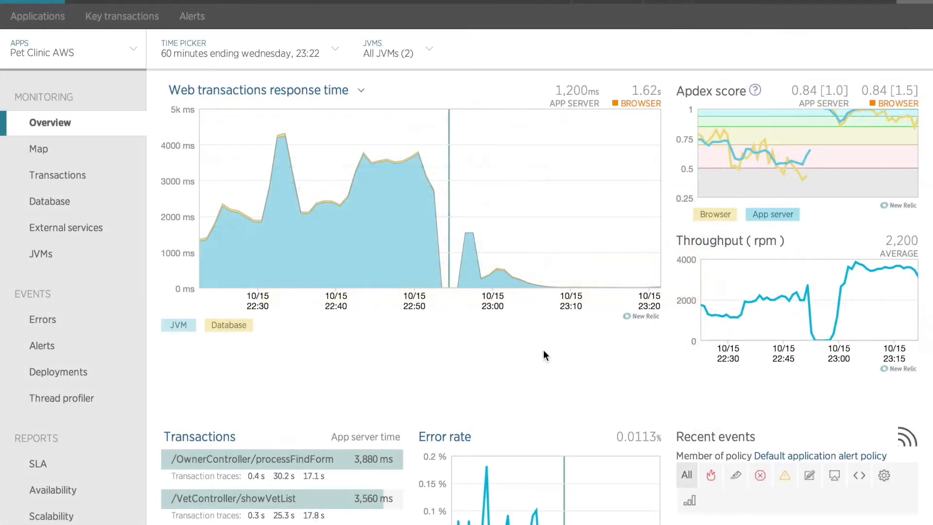
mouse_move(450, 173)
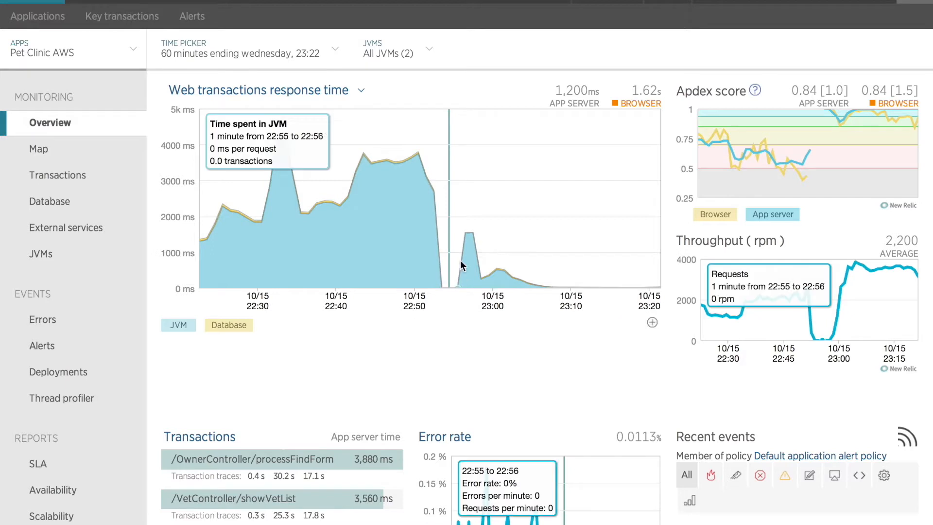
mouse_move(482, 278)
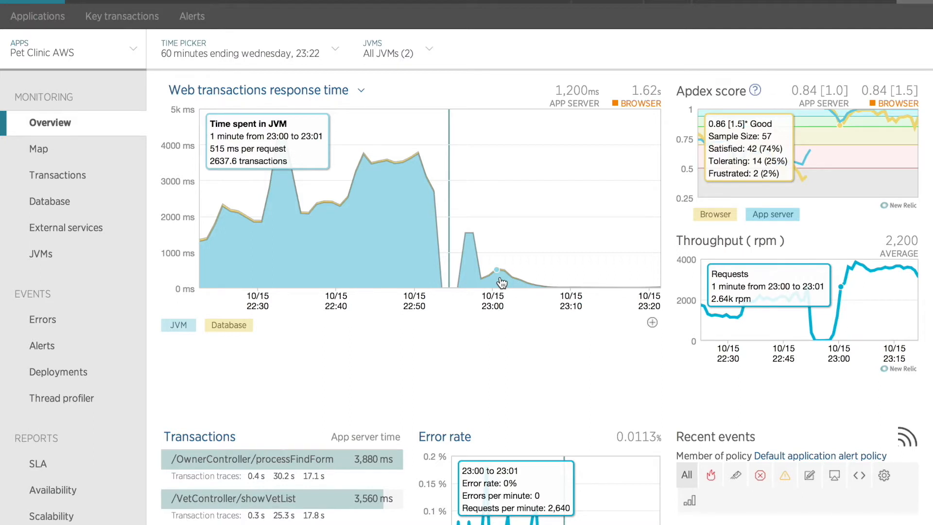
mouse_move(543, 294)
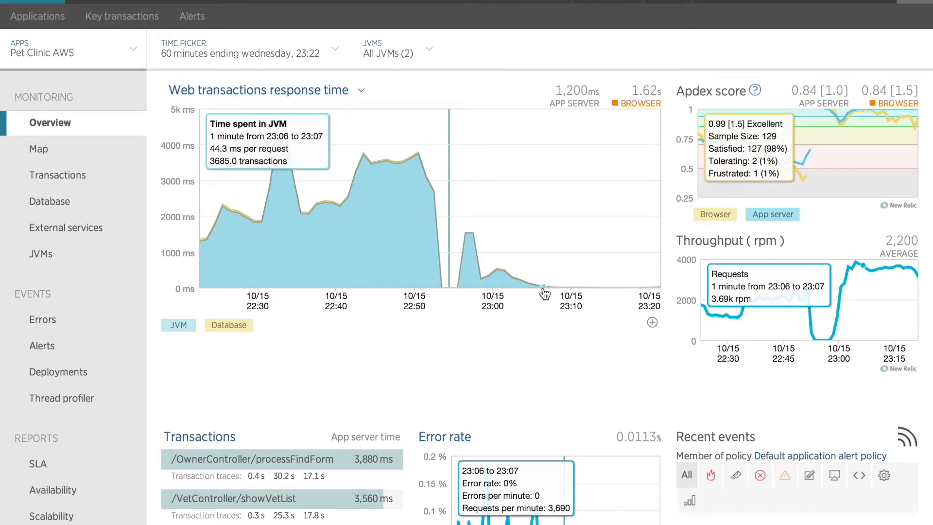
mouse_move(549, 293)
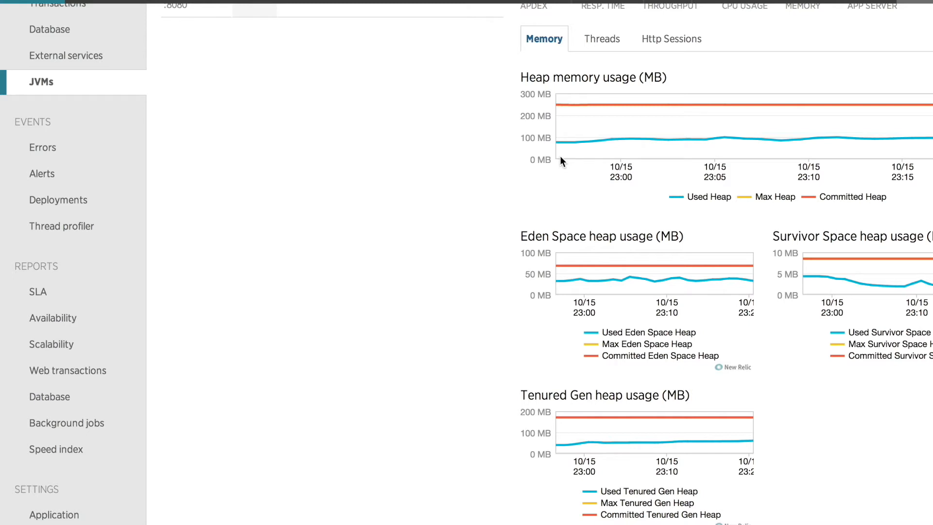
mouse_move(613, 138)
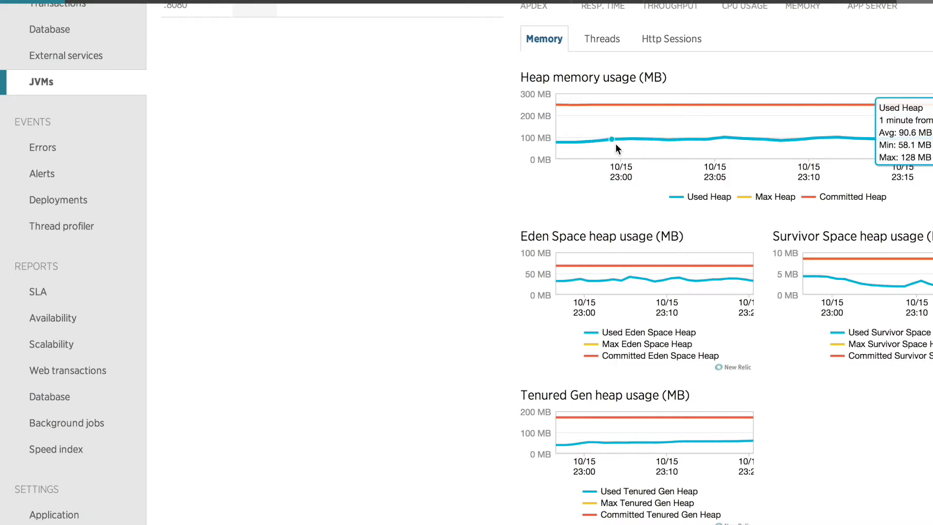
mouse_move(463, 175)
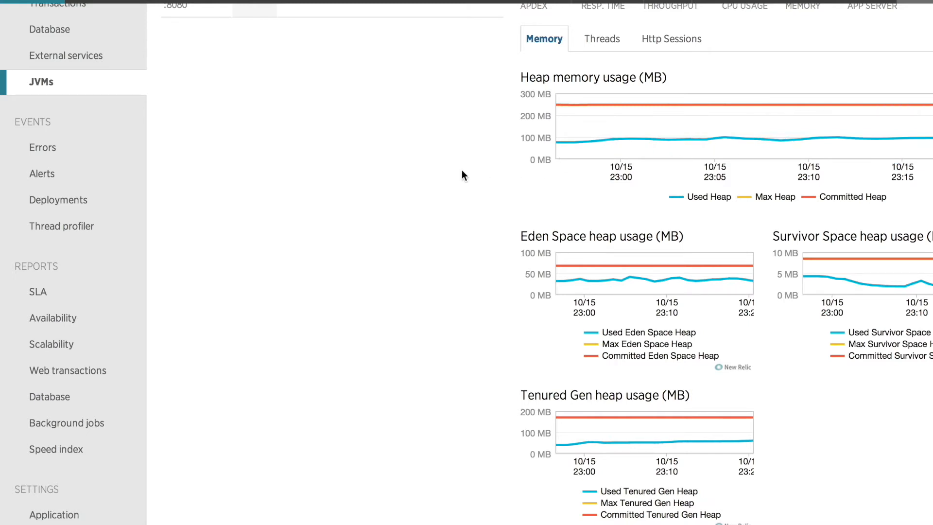
mouse_move(420, 234)
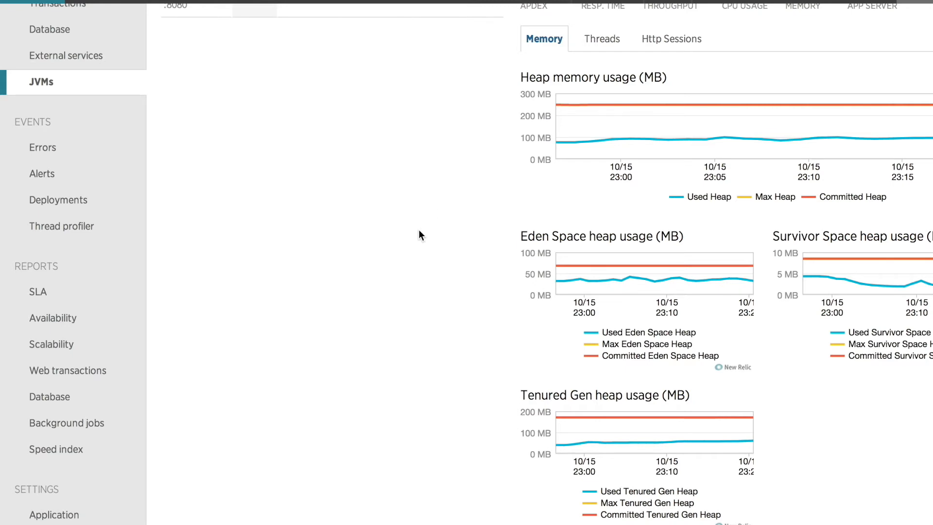
- Scroll to the newer JVM's GC CPU time chart with the 2.32% MarkSweepCompact spike
scroll(down, 3)
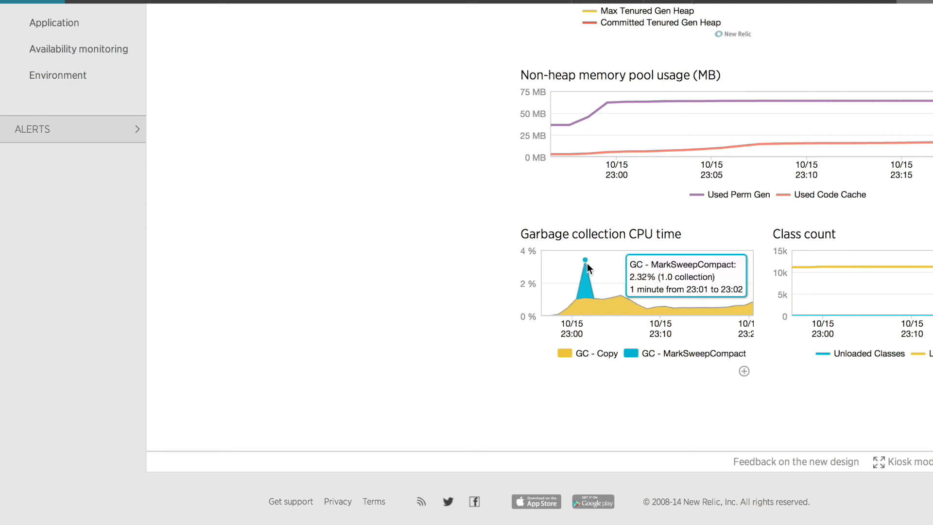
mouse_move(708, 311)
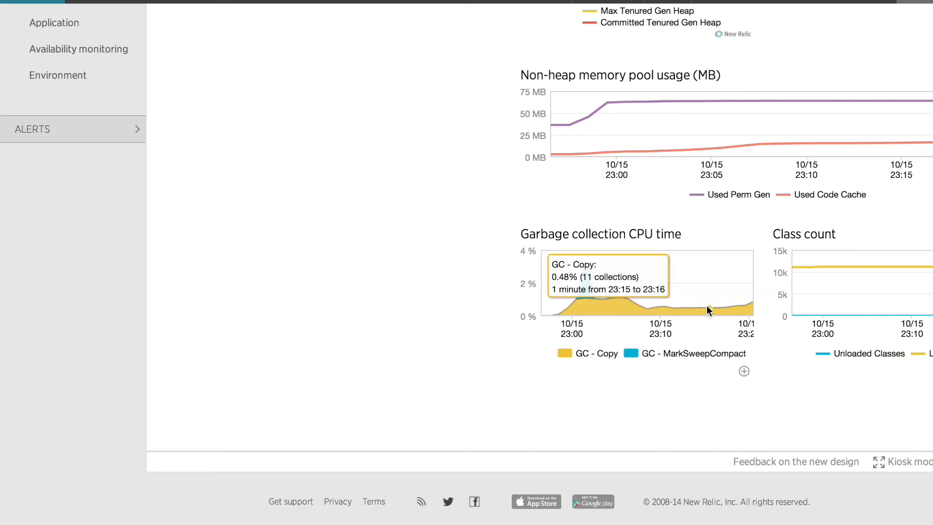
mouse_move(699, 333)
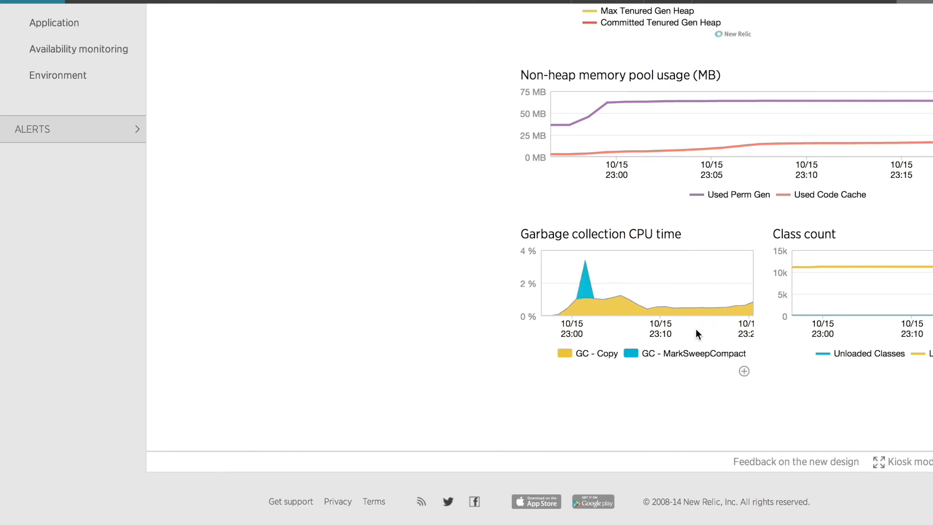
mouse_move(697, 338)
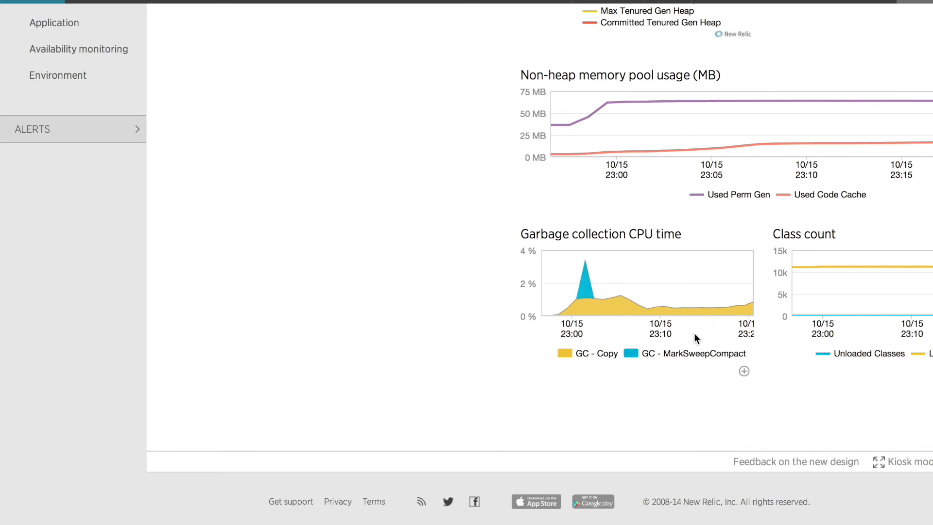